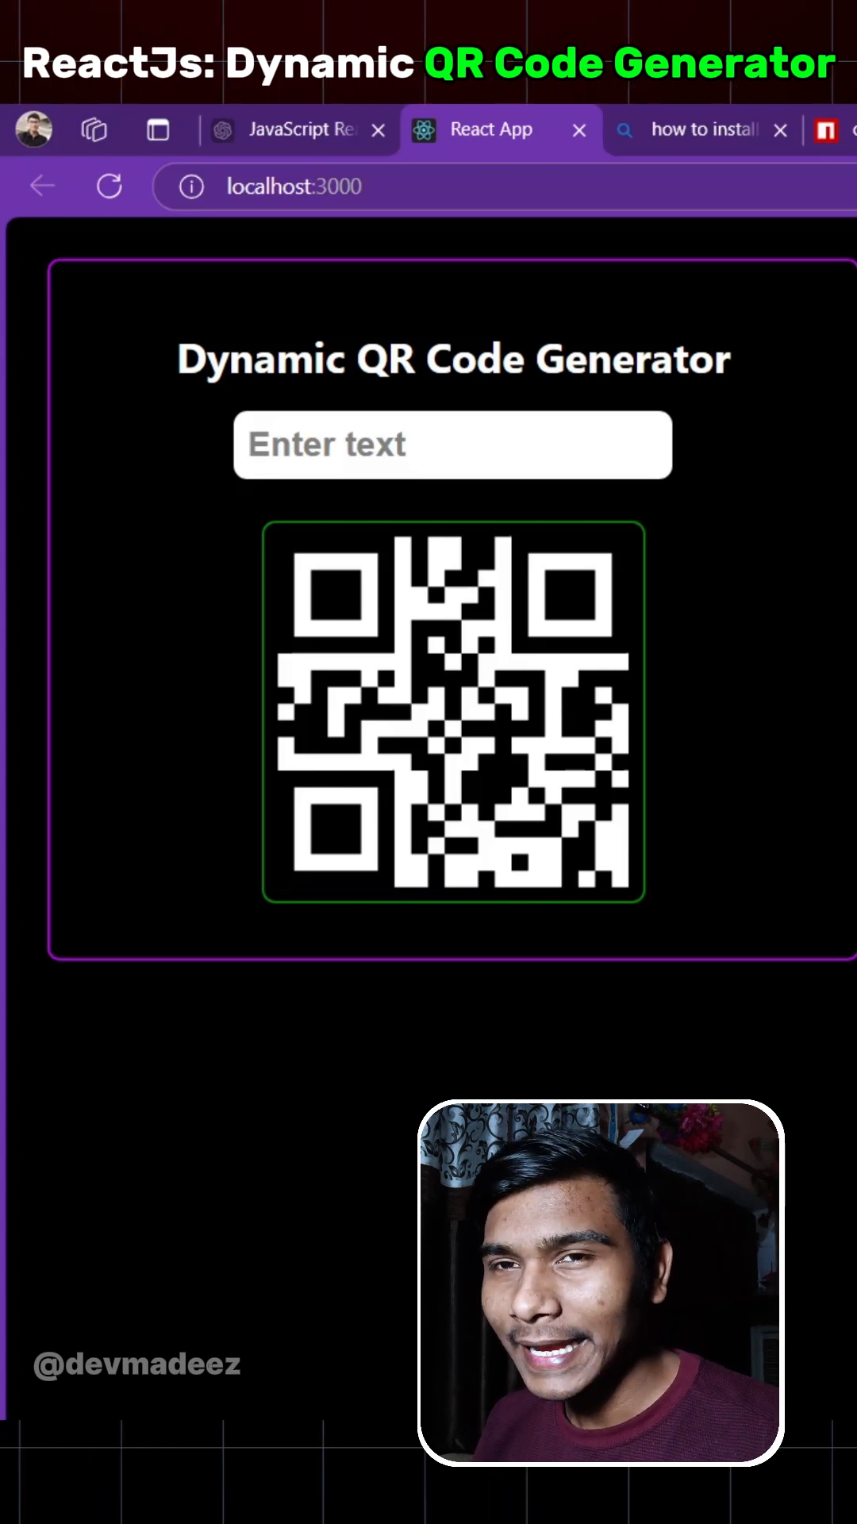
Step: Type a phrase beginning 'Like the vi…' into the QR generator's text field at localhost:3000
type("Like the vi")
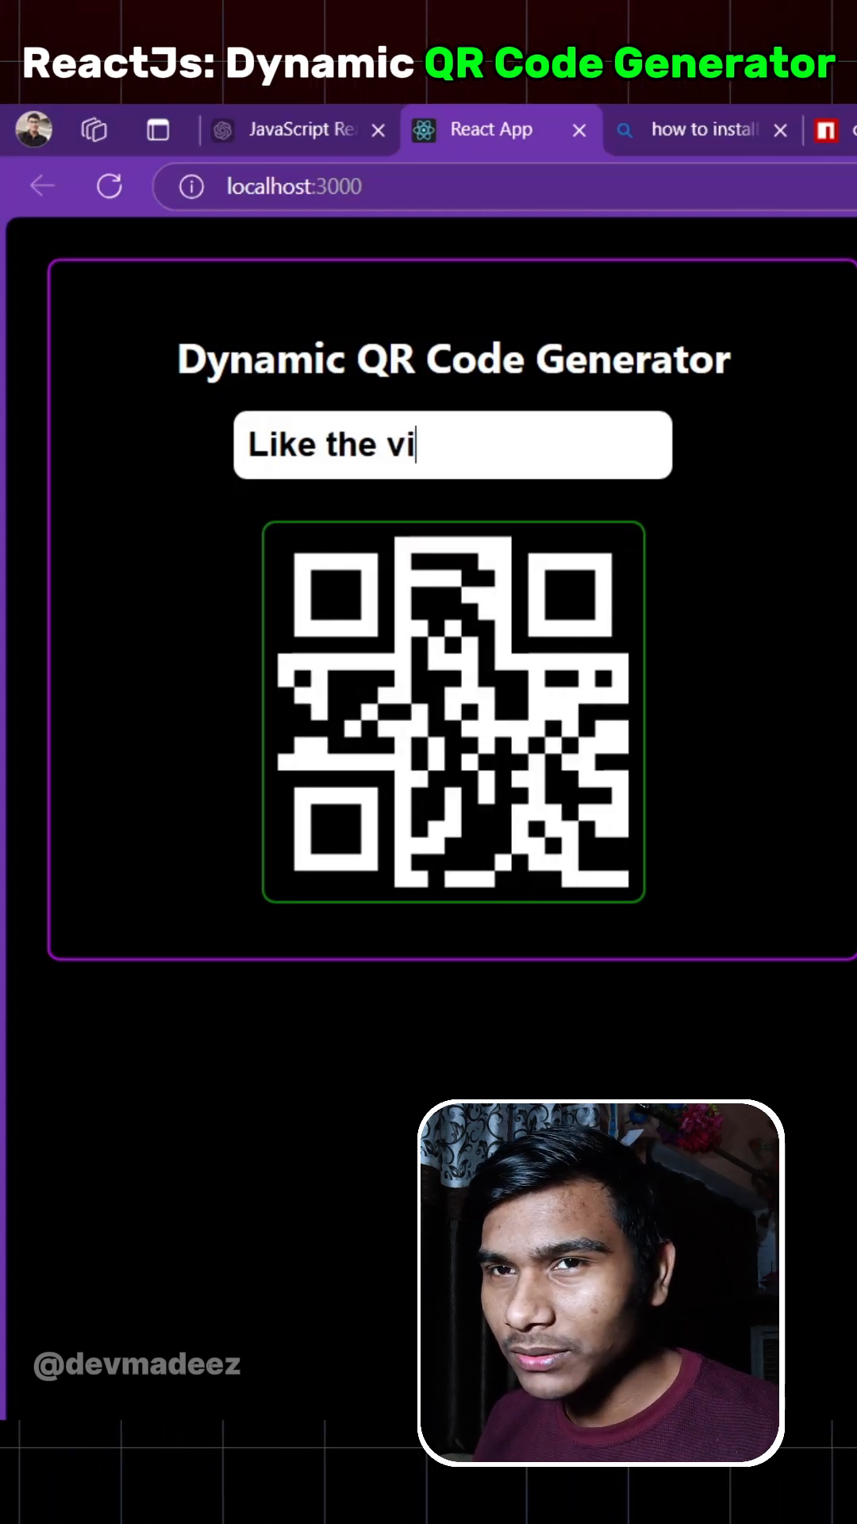
type("Su")
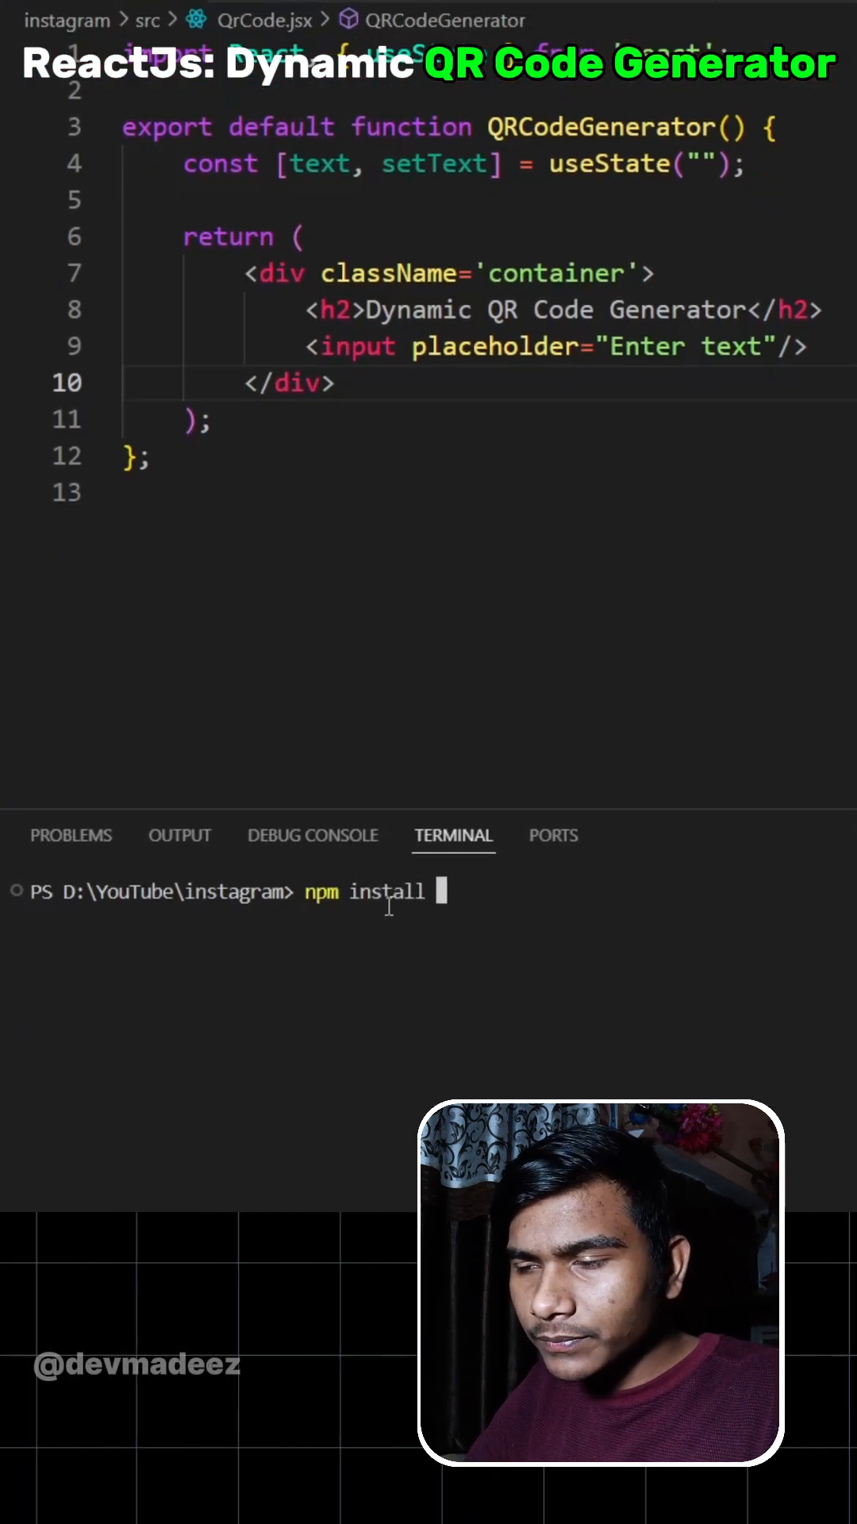
Step: Run npm install qrcode.react in the VS Code terminal
type("qrcode.rea")
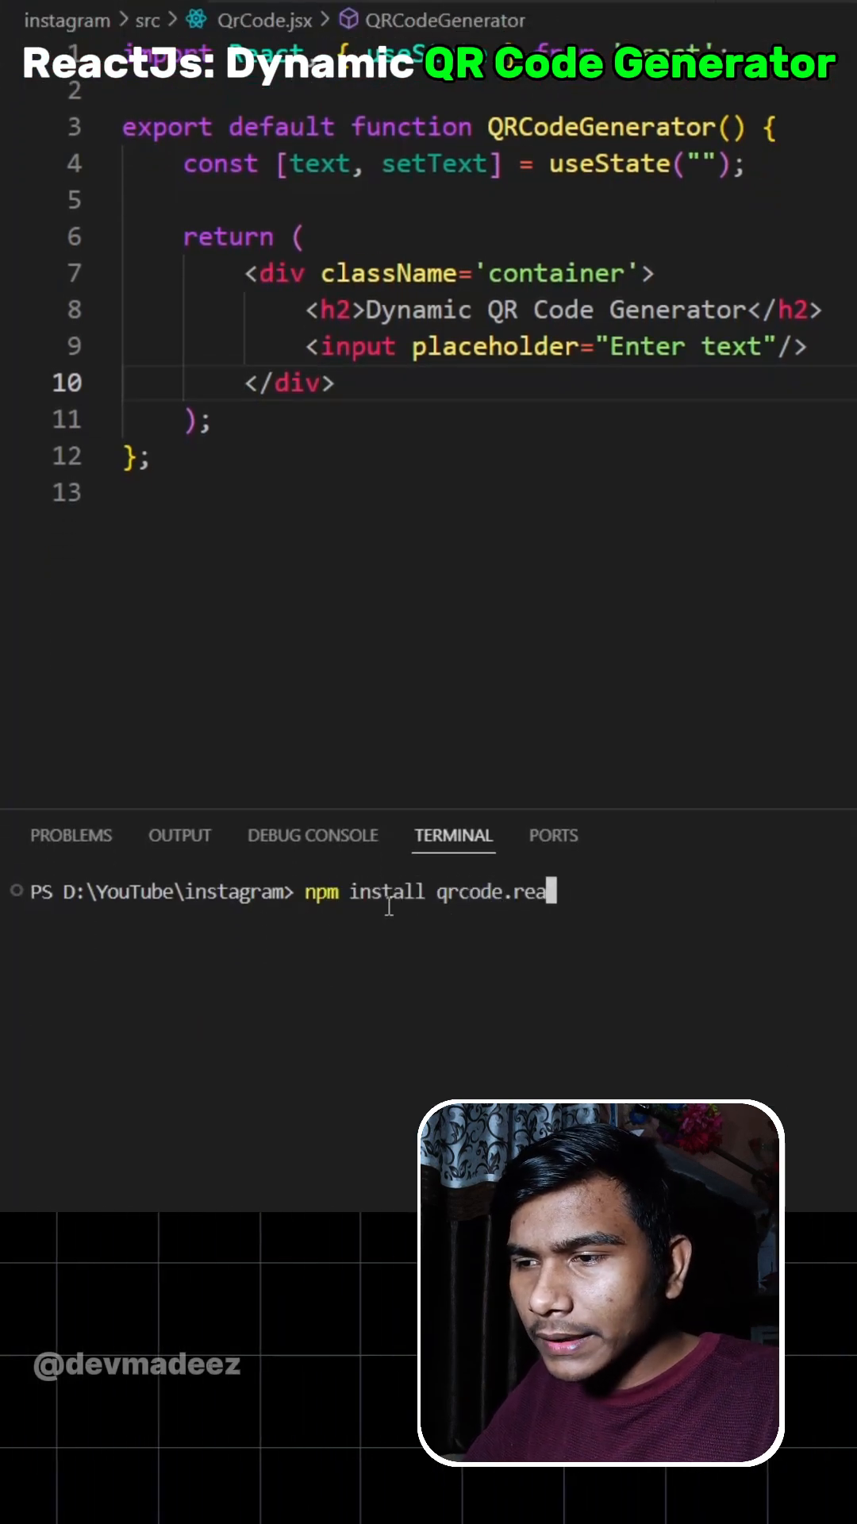
key("Return")
type("import {Q")
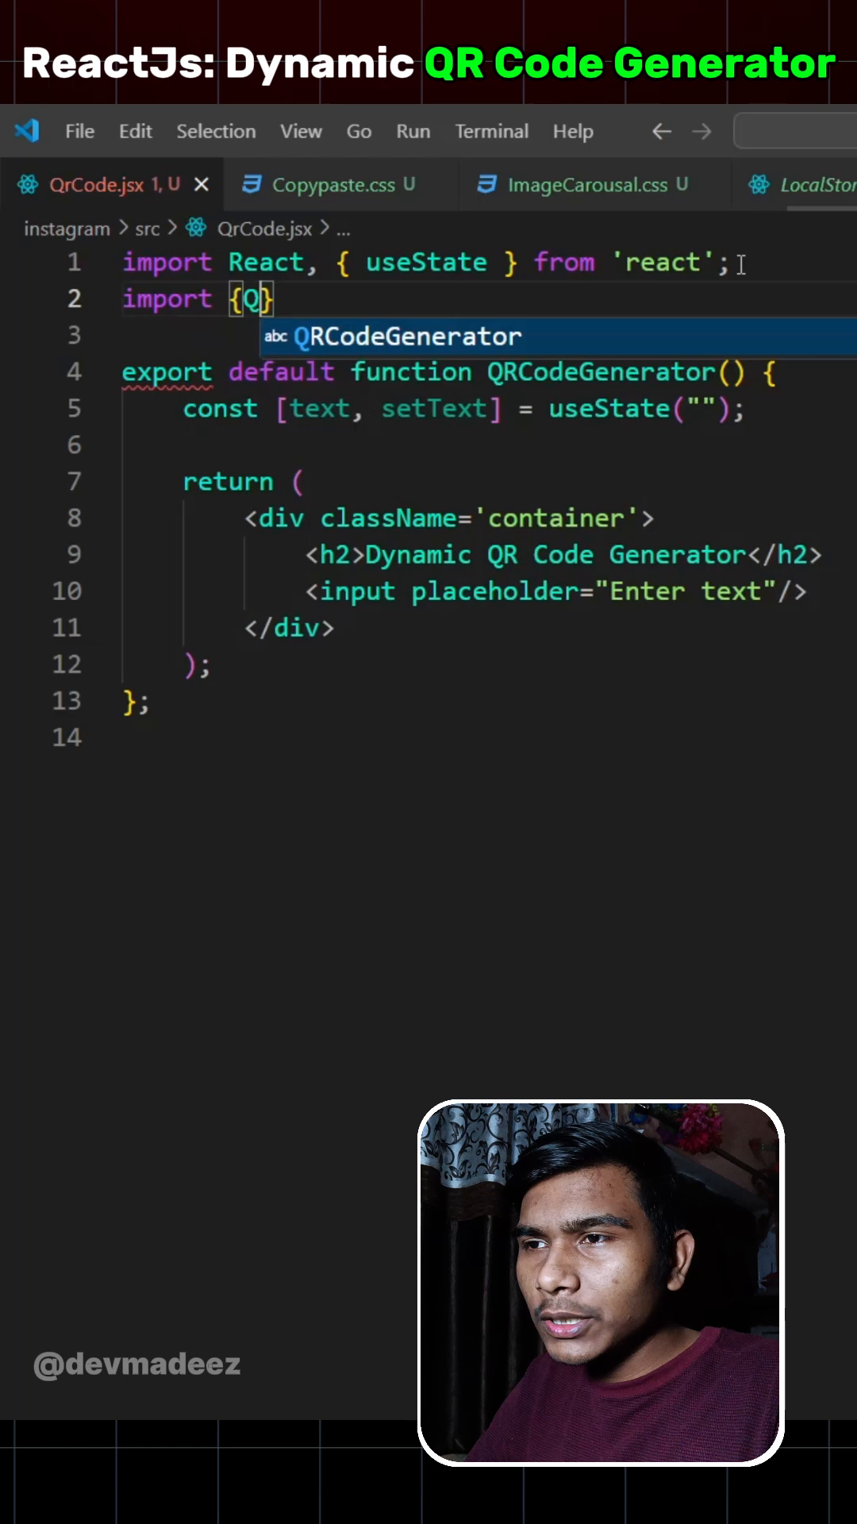
Step: Complete line 2 as import {QrCodeCanvas} from 'qrcode.react' using autocomplete
type("rCodeCanvas")
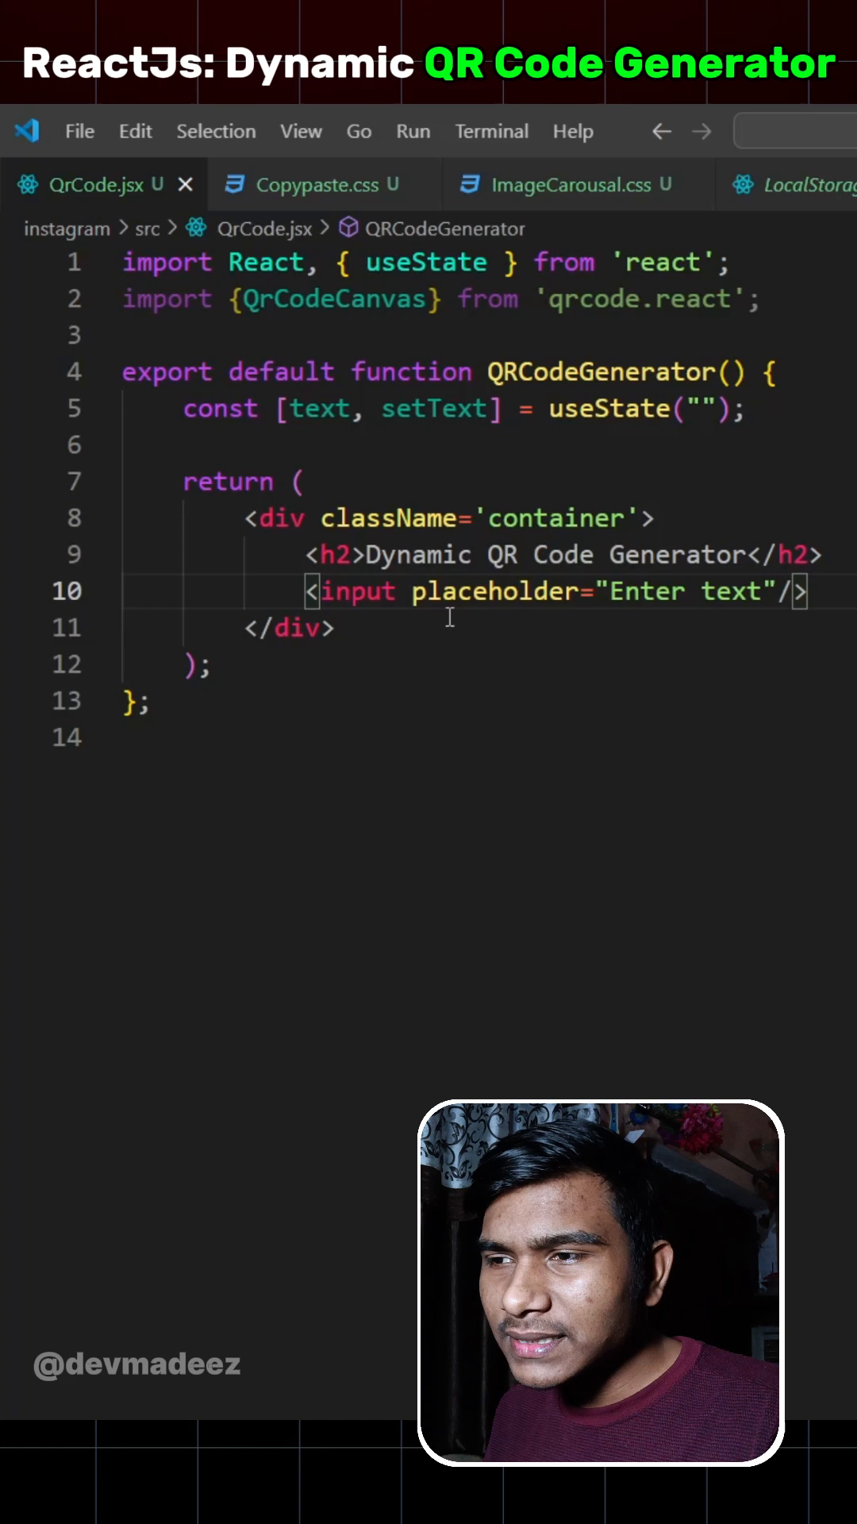
Step: Give the input value={text} and onChange={e=>setText(e.target.value)} on new lines
key("Enter")
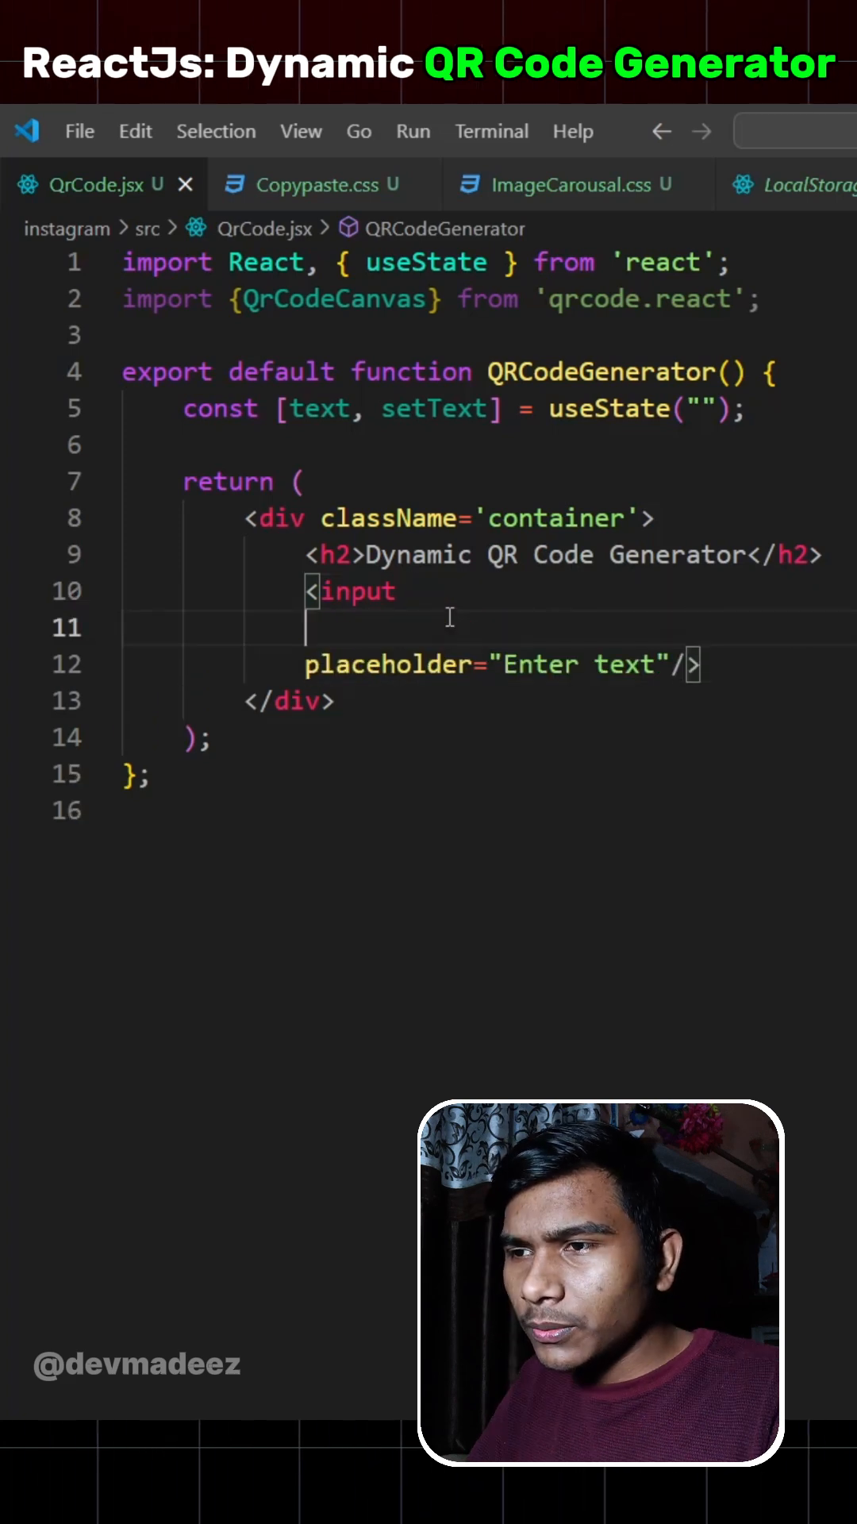
type("value = {text}")
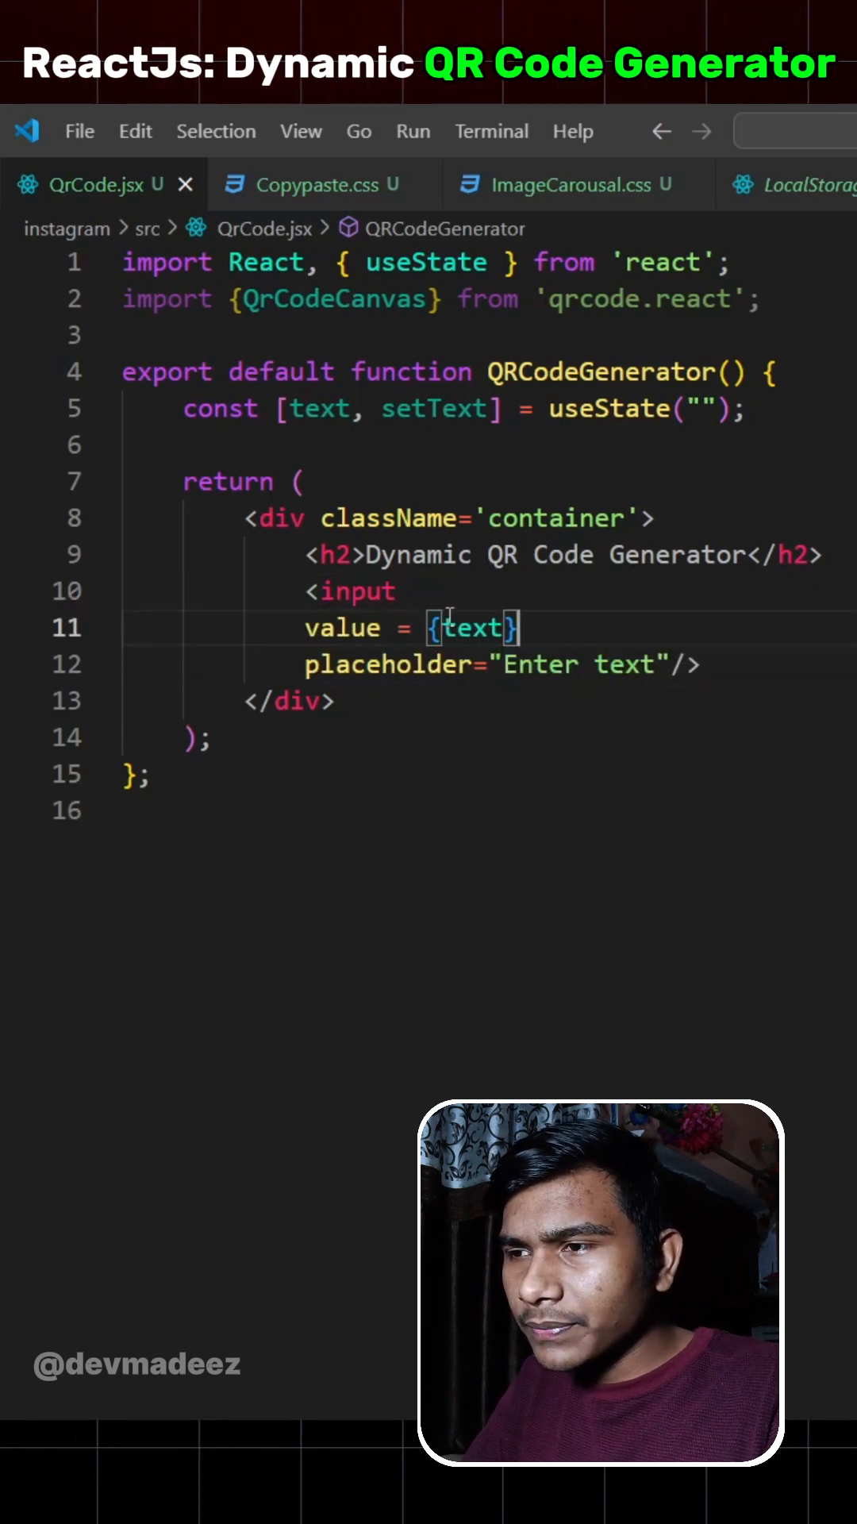
type("onChange = {e=>setText(e.target.valu")
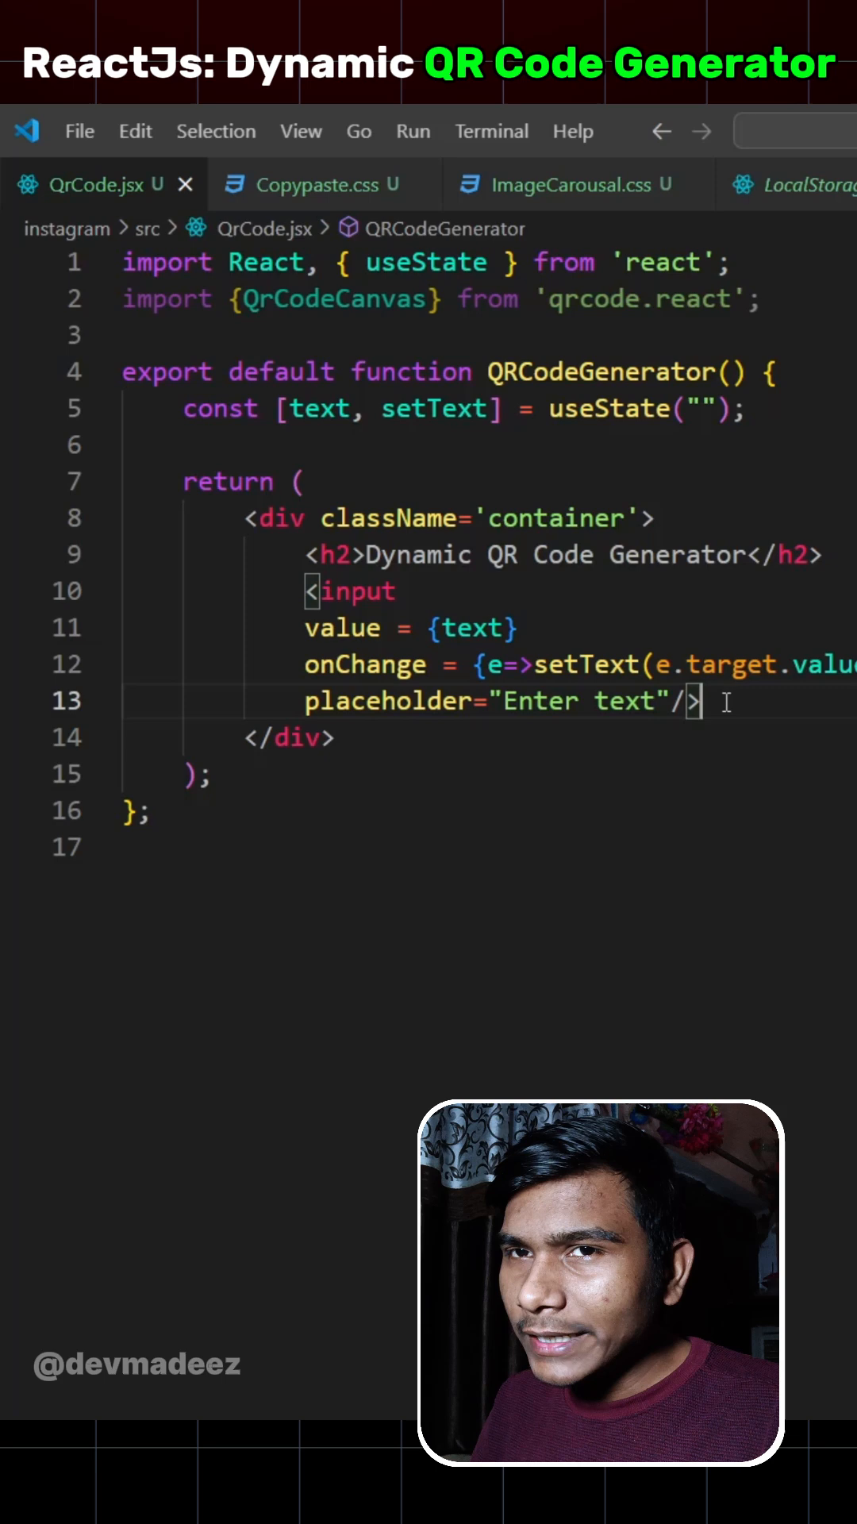
Step: Add <QRCodeCanvas value={text} size={256}/> below the input and rename the import to QRCodeCanvas
type("Que")
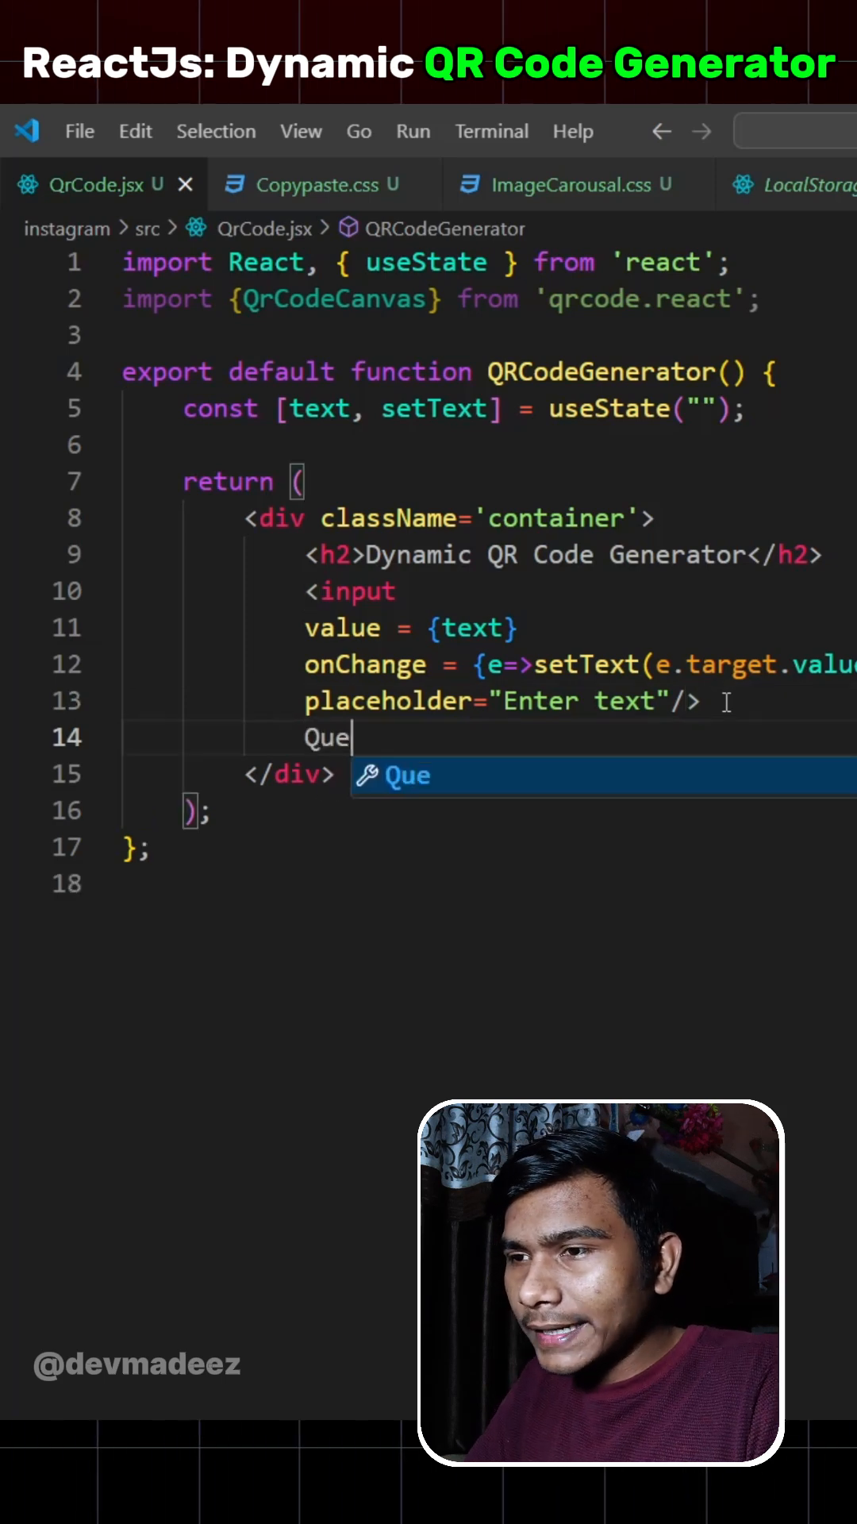
type("rCodeCanva")
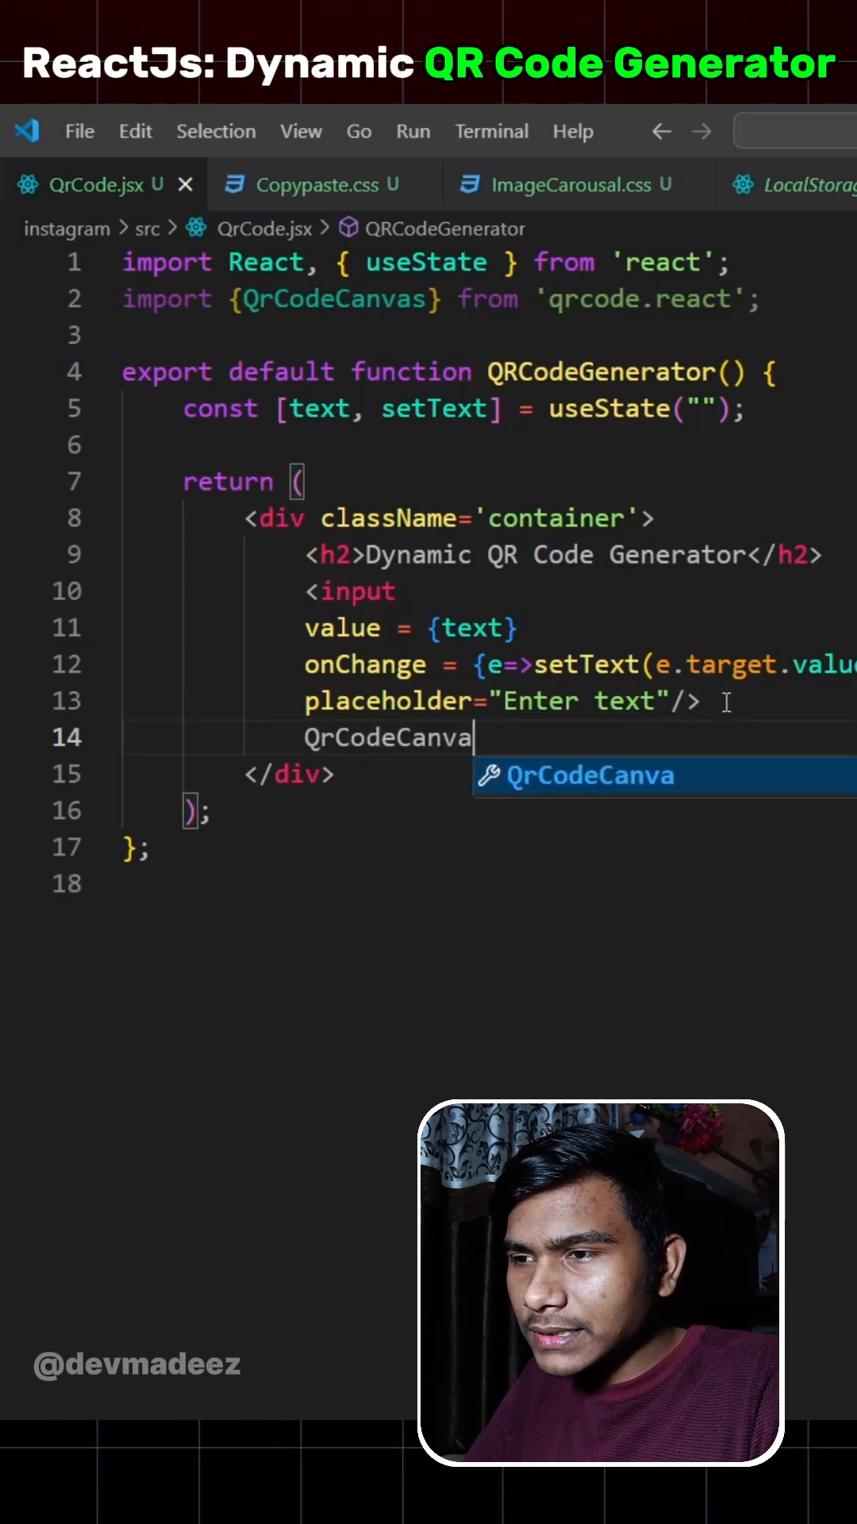
type("s")
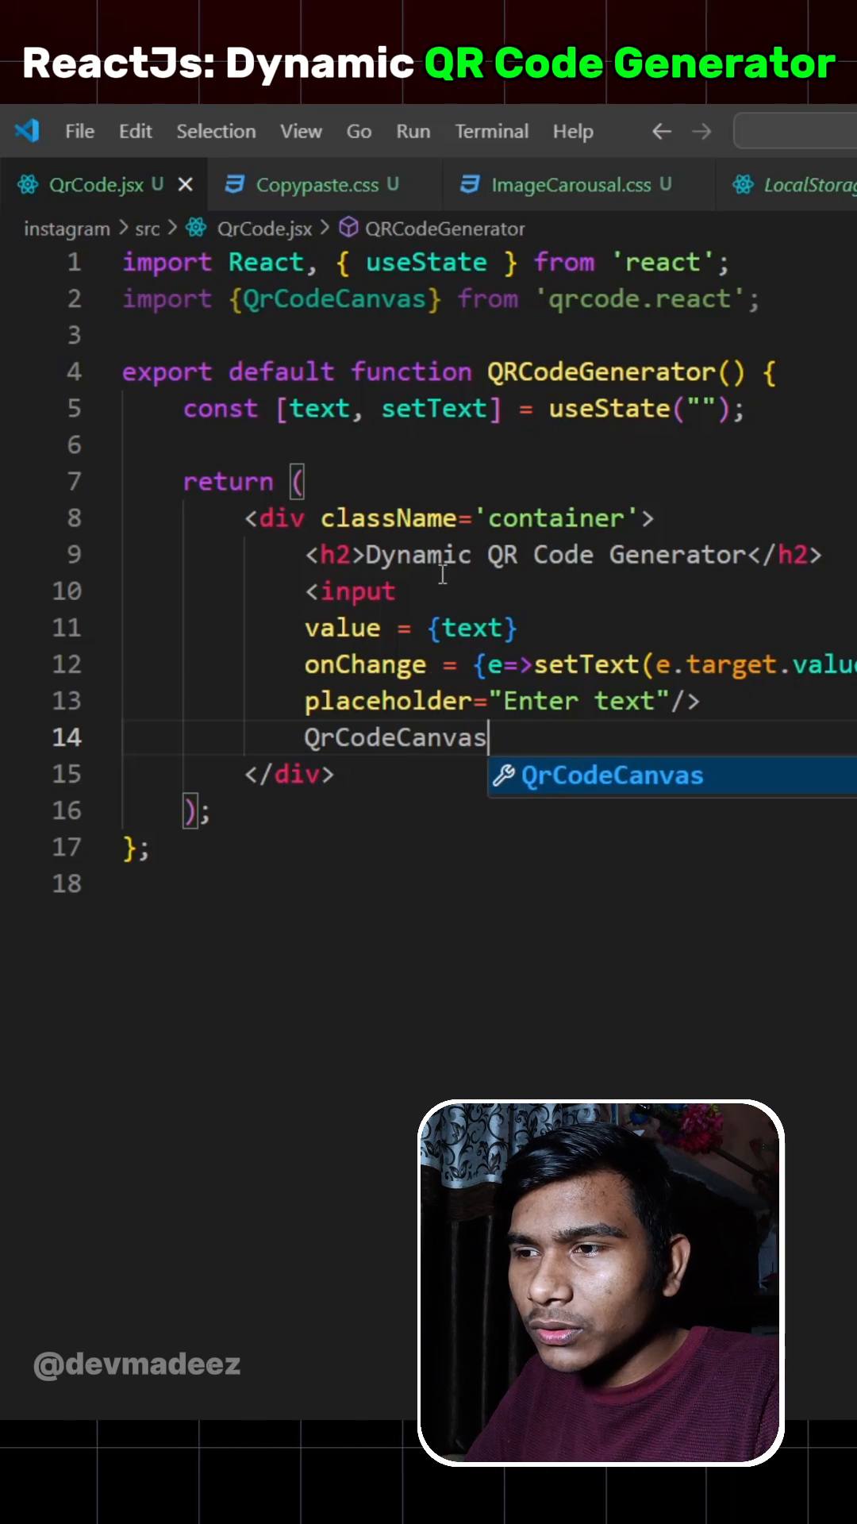
key("Enter")
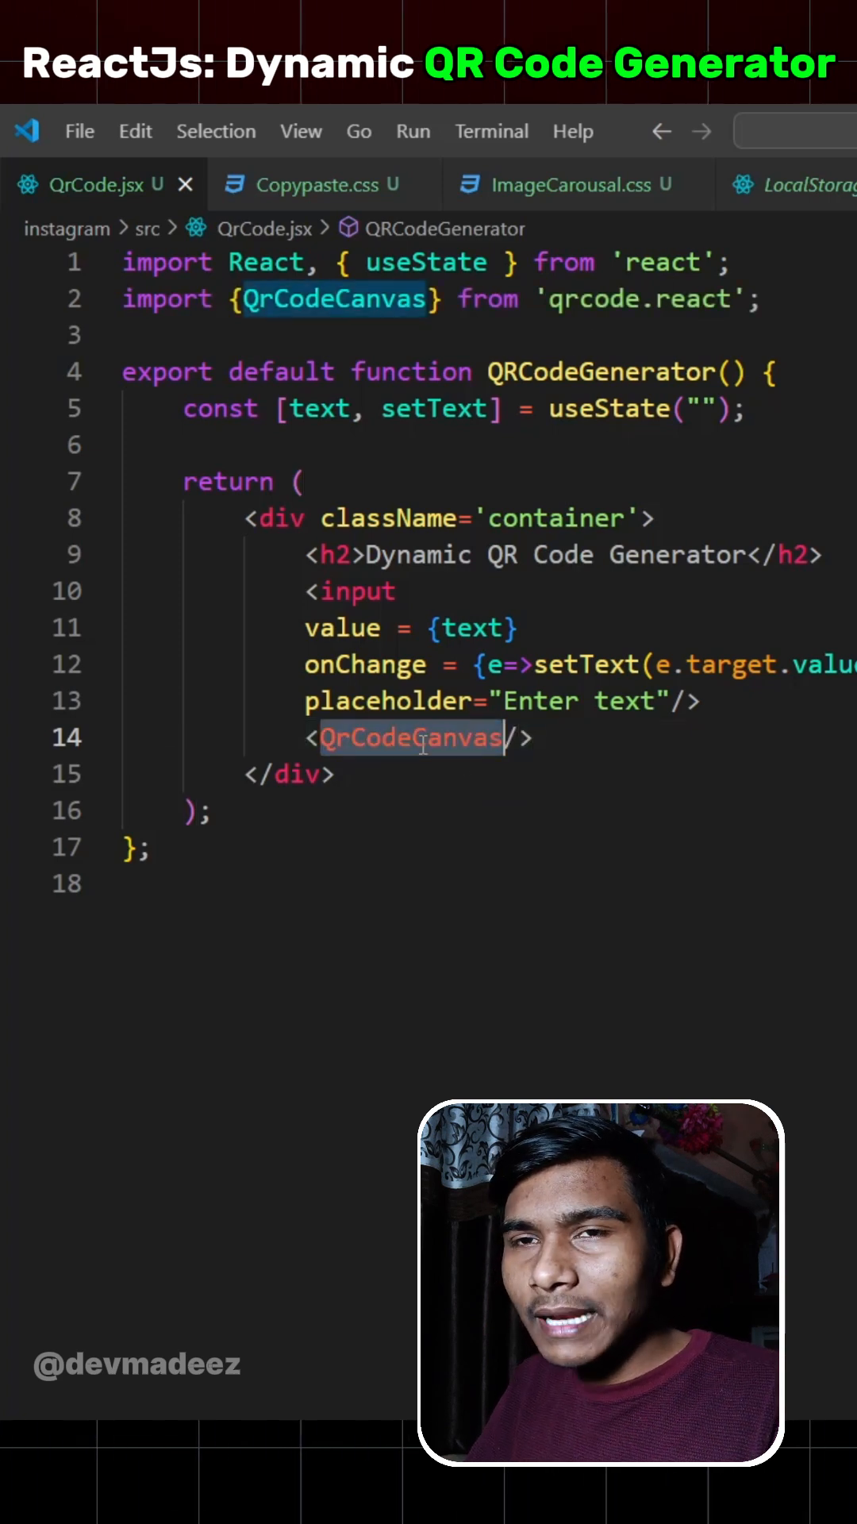
type("value")
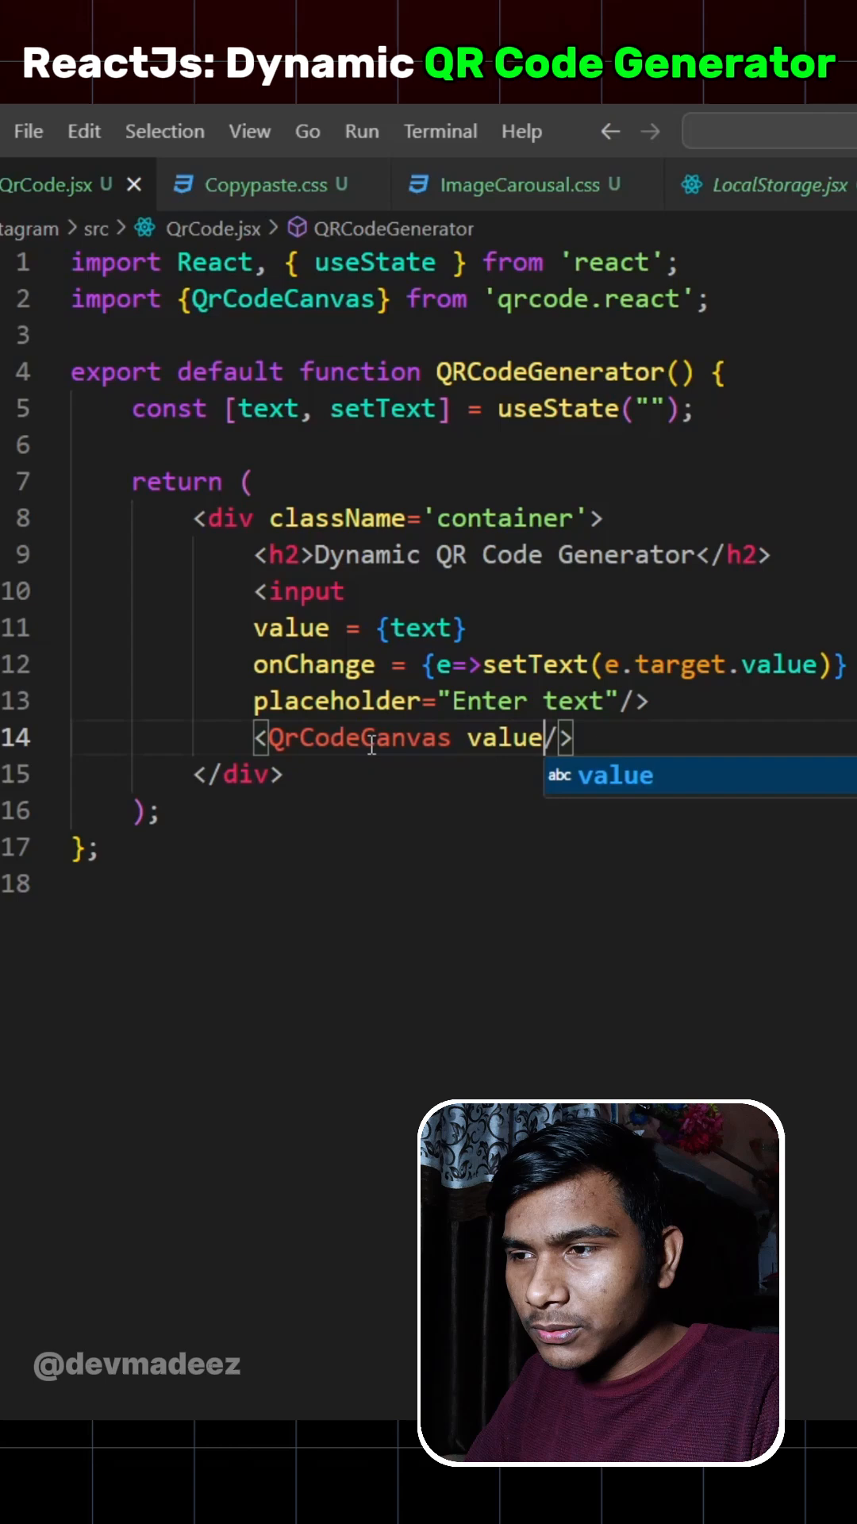
type("={text} size=")
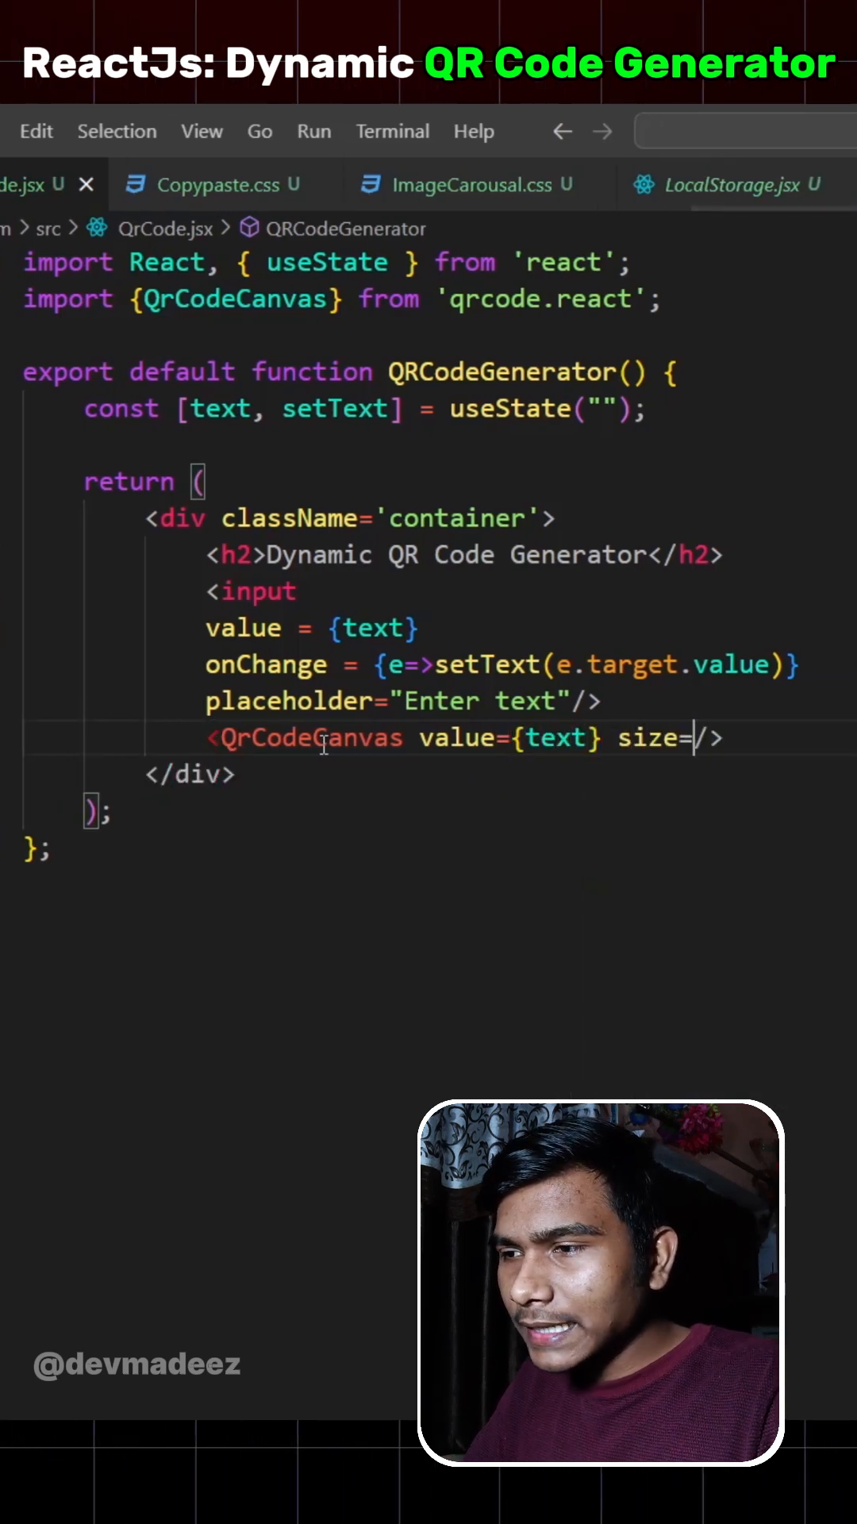
type("{256}")
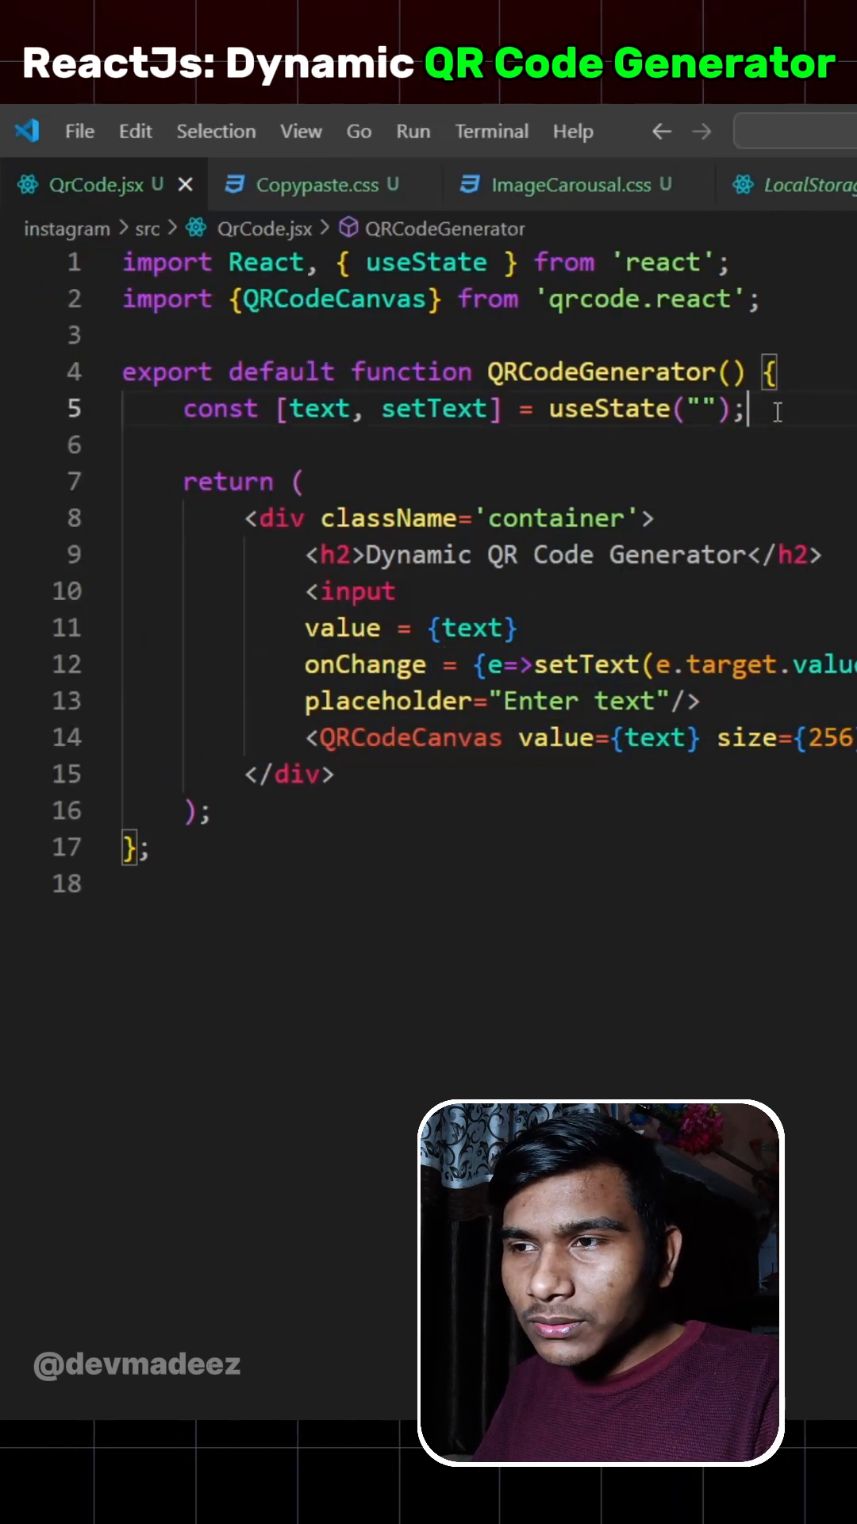
Step: Define const css with a 2px green border, padding, borderRadius and marginTop "20px"
type("const")
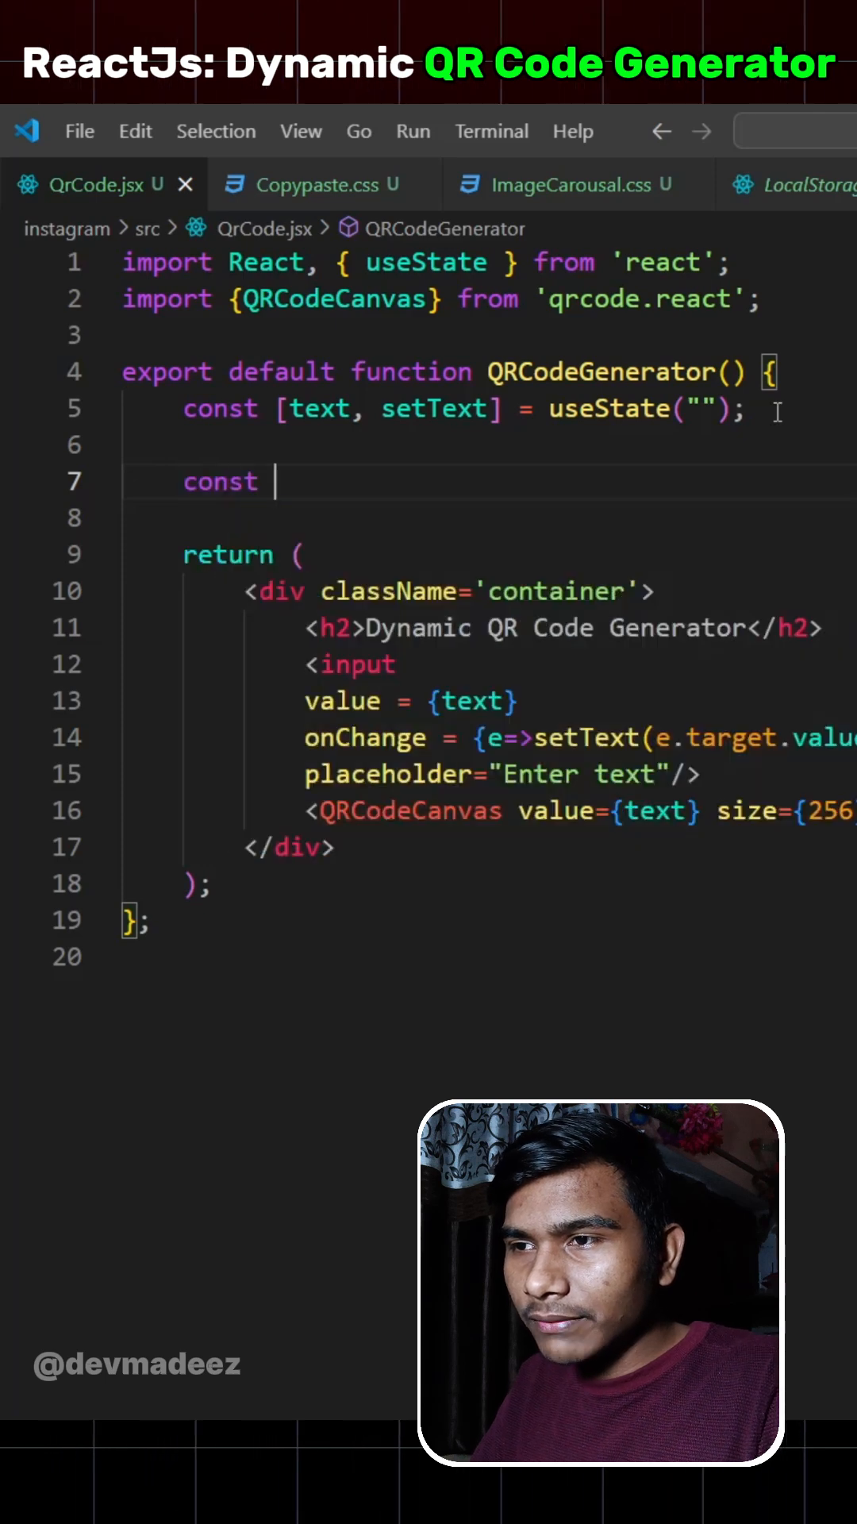
type("css = {")
type("margi")
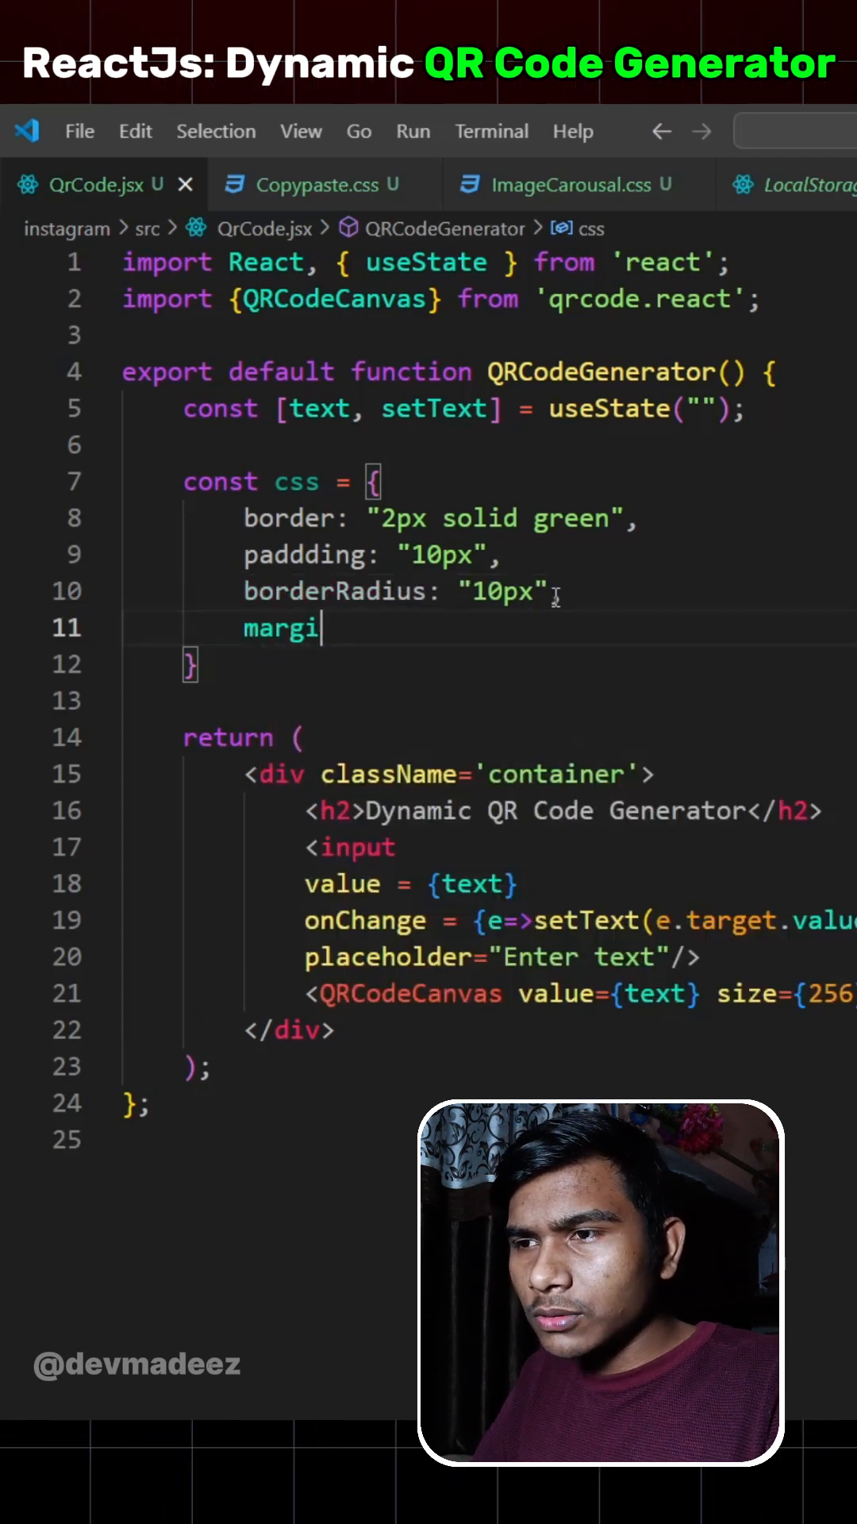
type("nTop: \"20px\"")
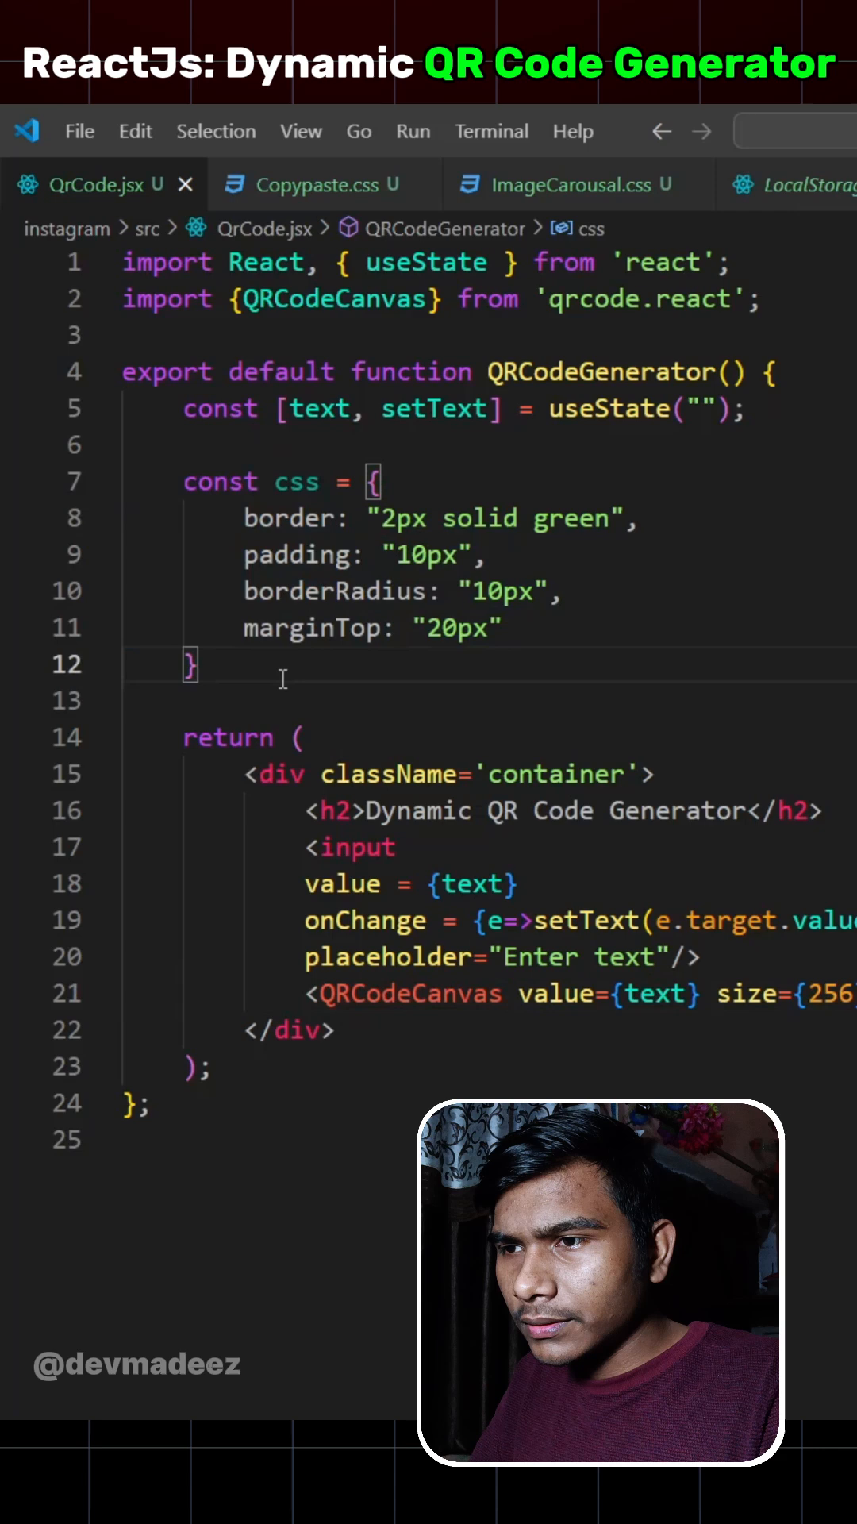
Step: Apply the css object via style, then type test text at localhost:3000 to check the QR updates
type("styl")
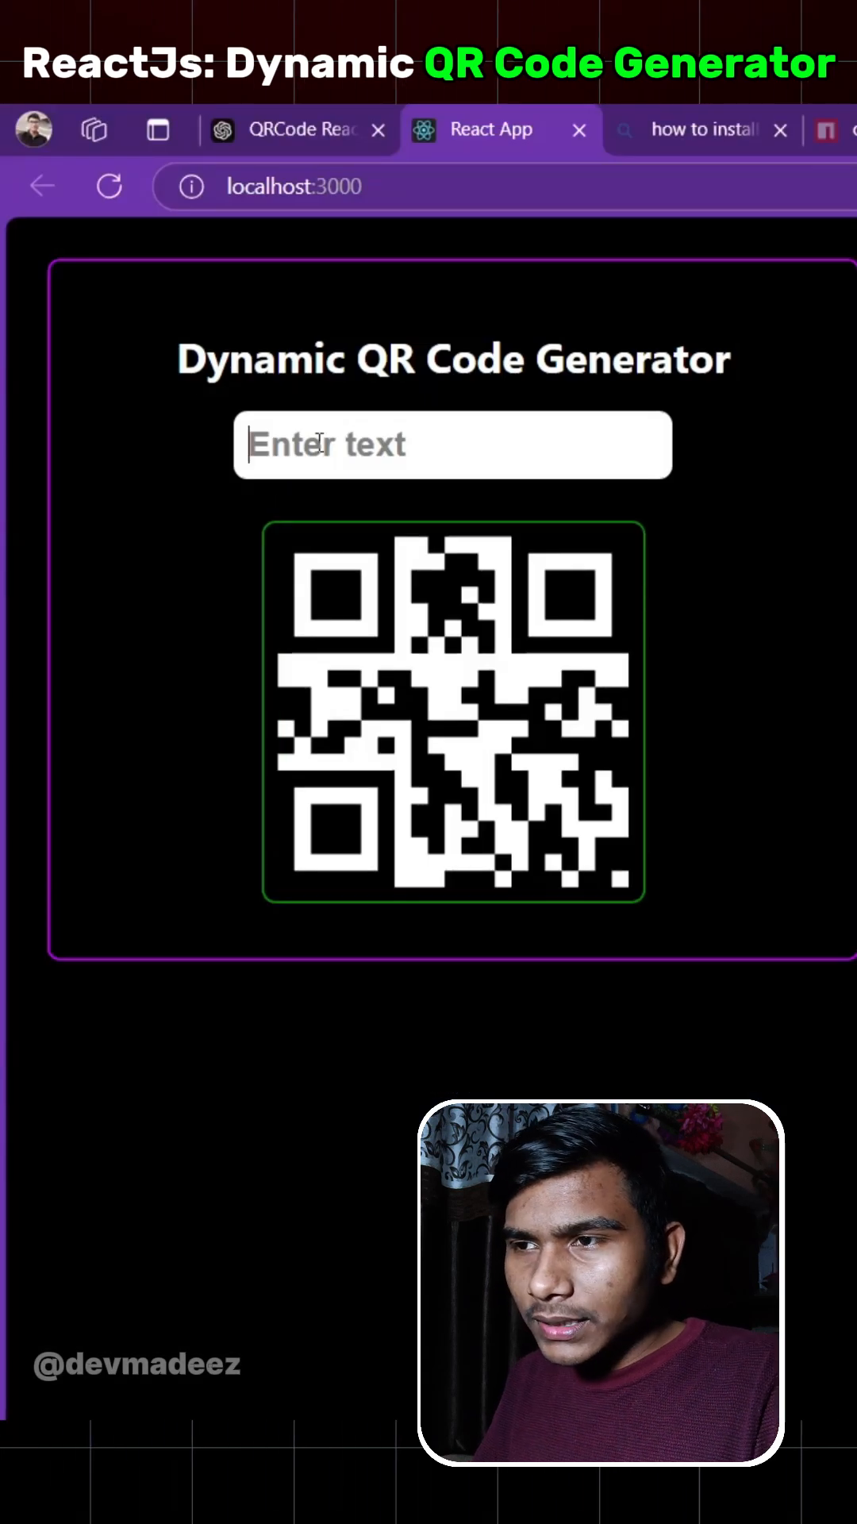
type("sdstrg")
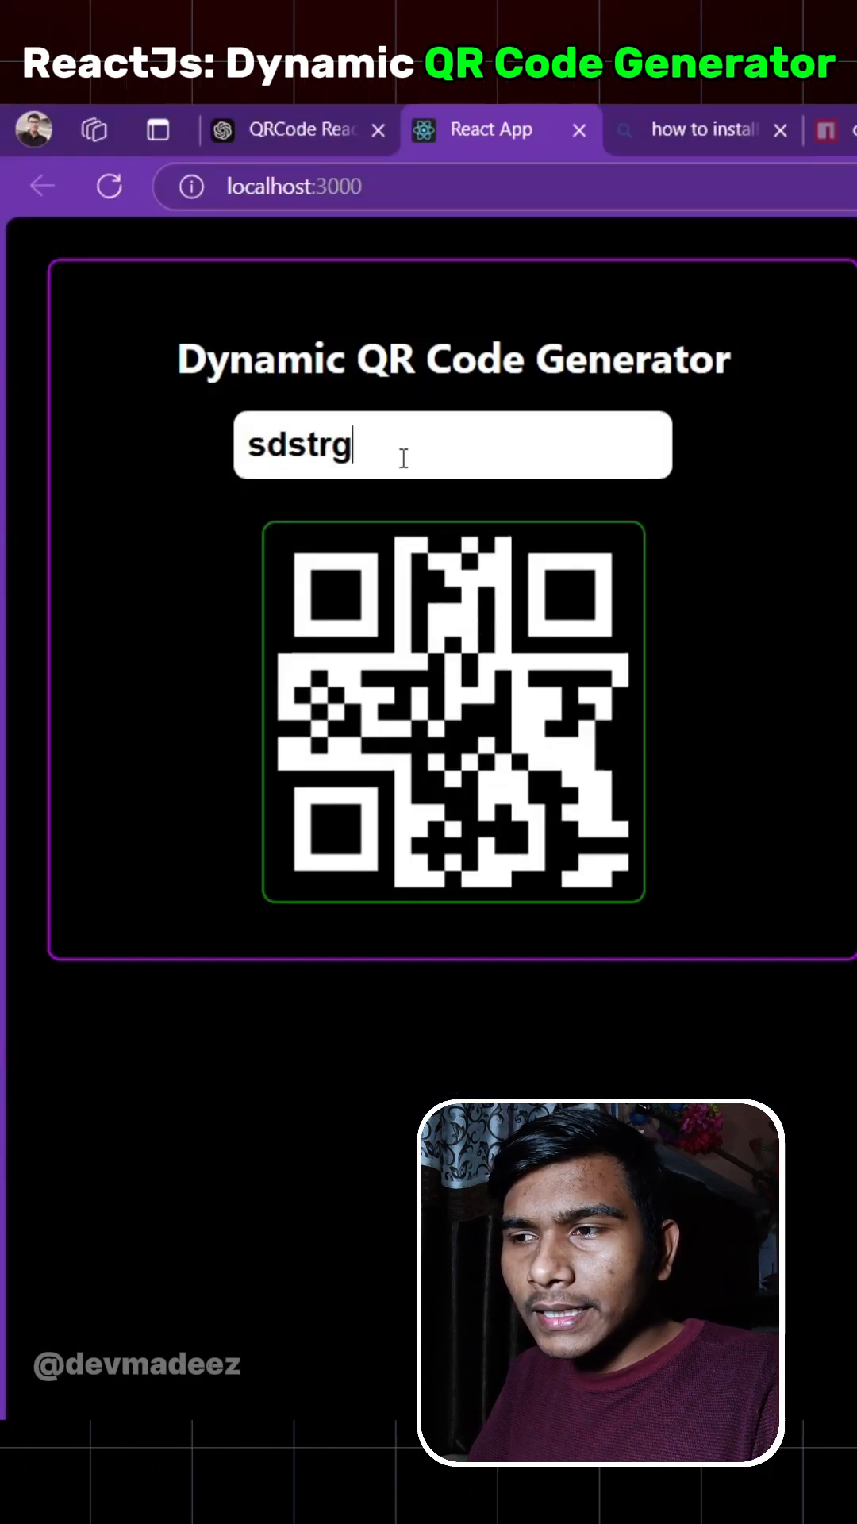
type("srsgs")
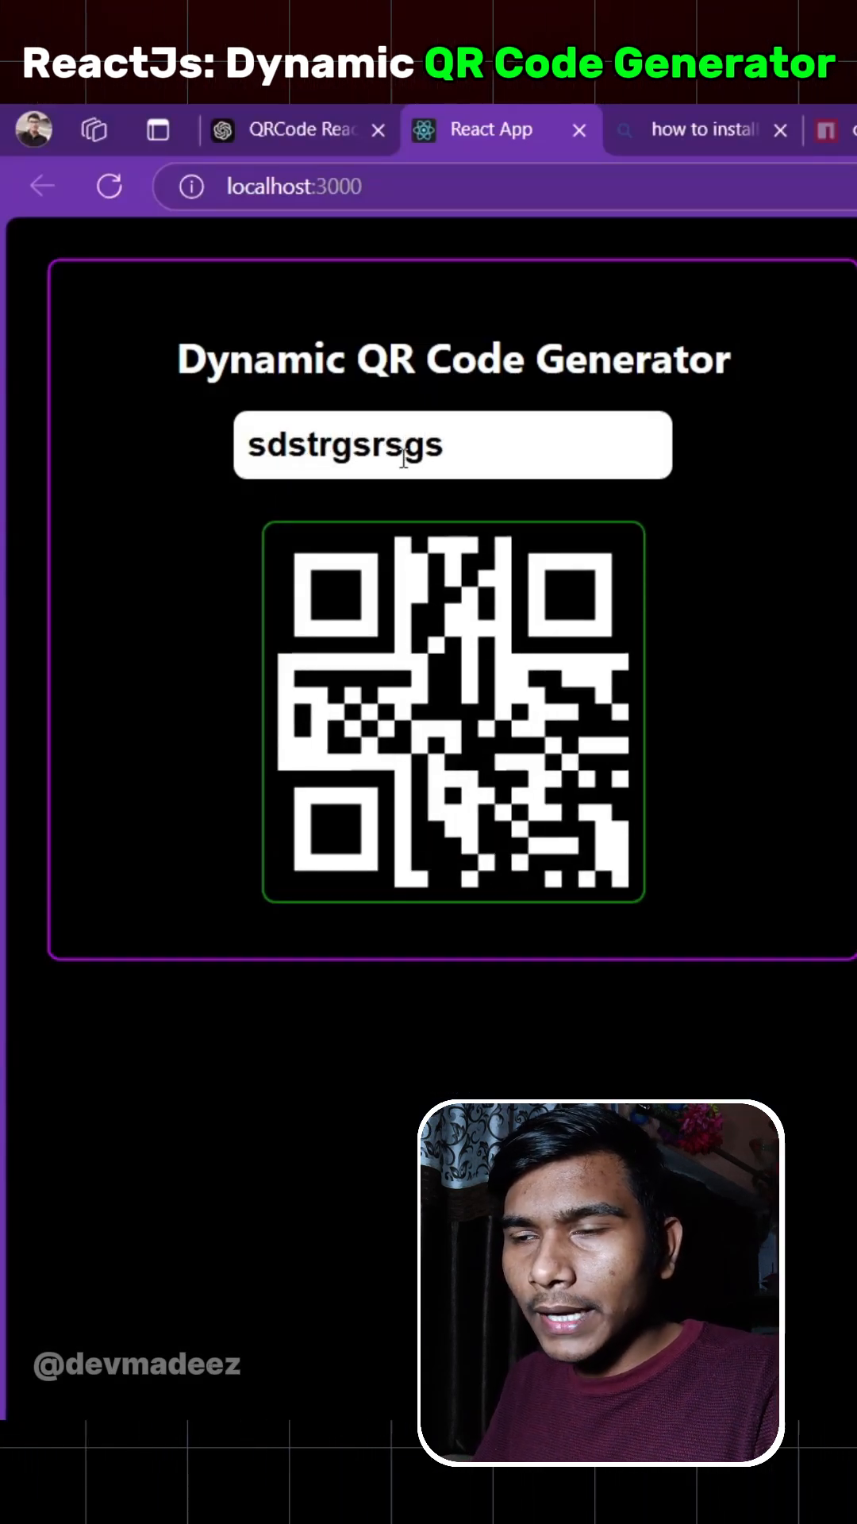